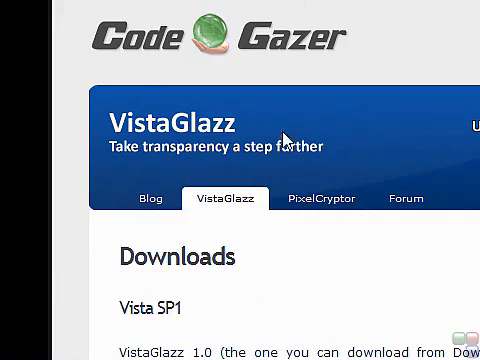
# Scroll the deviantART page, then reveal the desktop holding the SlanXP download folders.
pyautogui.scroll(-3)
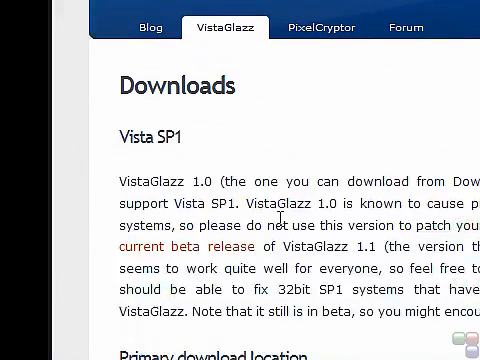
pyautogui.scroll(-3)
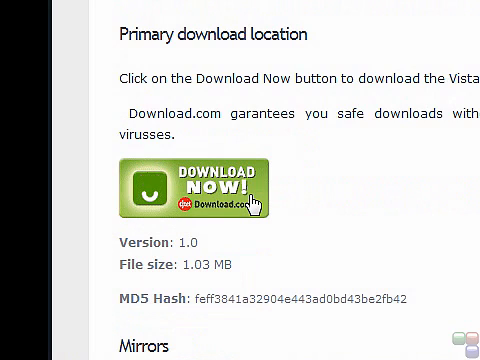
pyautogui.moveTo(350, 98)
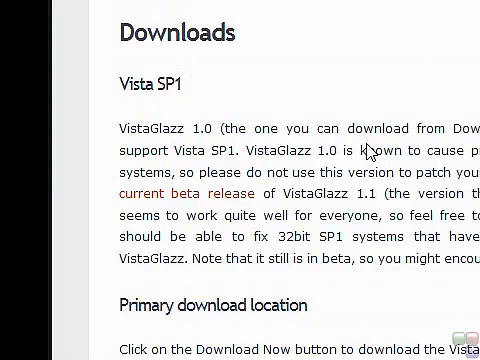
pyautogui.scroll(-3)
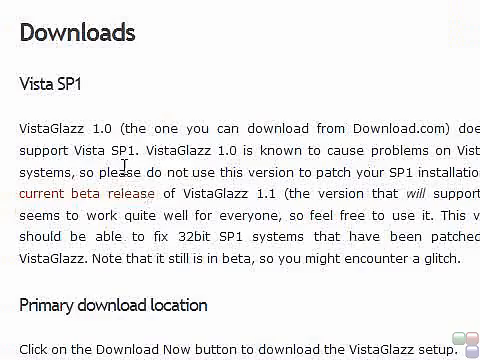
pyautogui.scroll(-3)
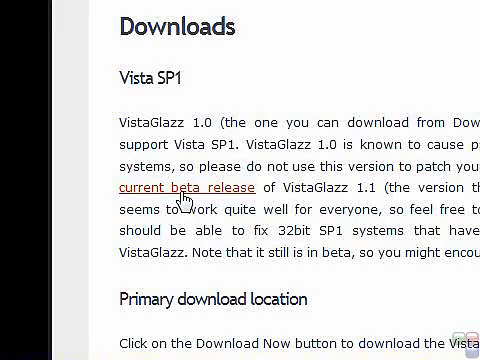
pyautogui.moveTo(196, 192)
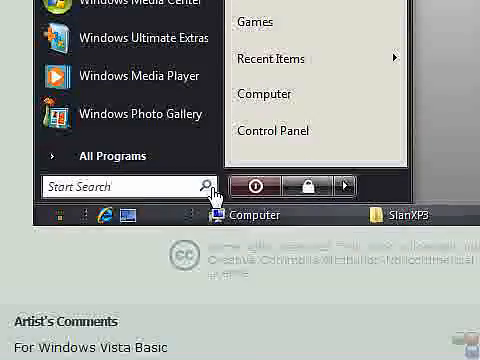
pyautogui.click(264, 94)
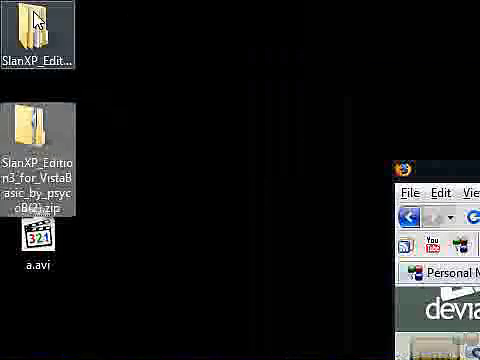
# Open the SlanXP_Edition3 folder listing Candara, Corbel and Segoe UI variants.
pyautogui.doubleClick(32, 120)
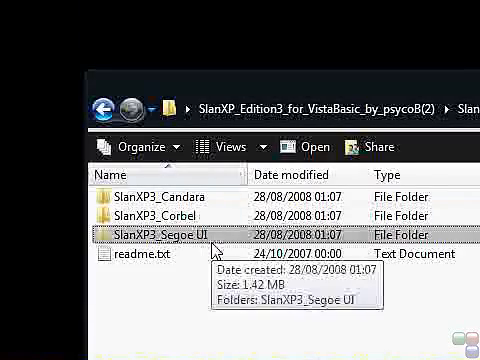
# Enter the path c:\windows\resources\themes in Start Search to open it.
pyautogui.click(12, 344)
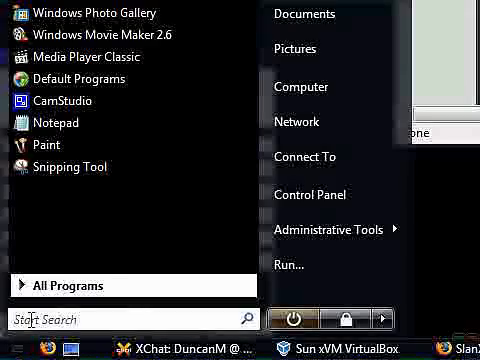
pyautogui.write('c:\\wubdi')
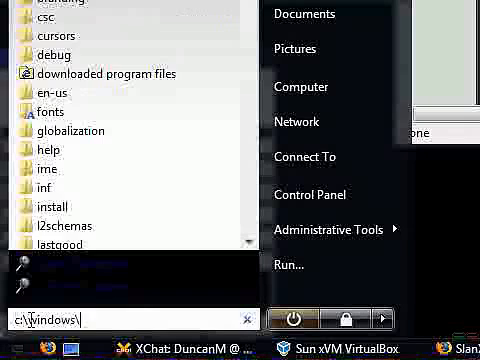
pyautogui.write('resource')
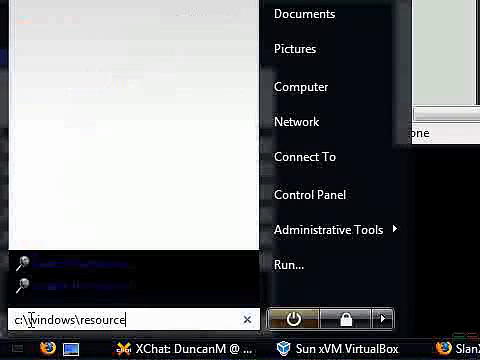
pyautogui.write('s\\theme')
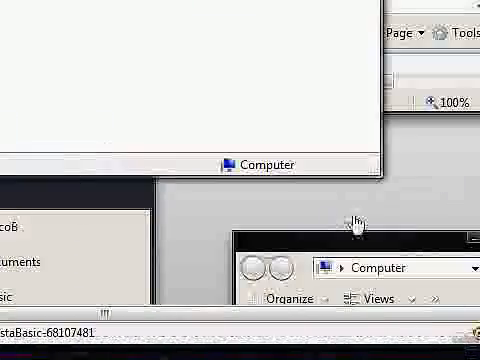
# Search 'windows' from Start and open the windows\resources\themes folder with Aero and Transblack.
pyautogui.click(16, 344)
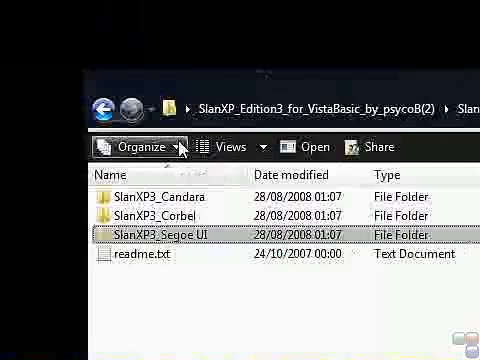
pyautogui.click(16, 344)
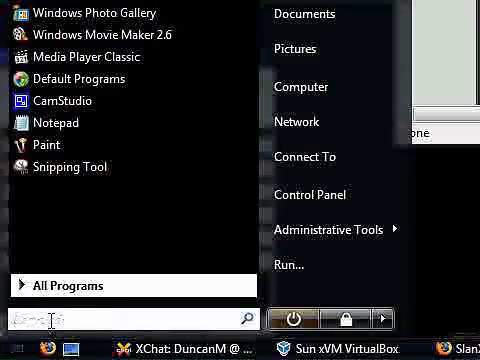
pyautogui.write('windows')
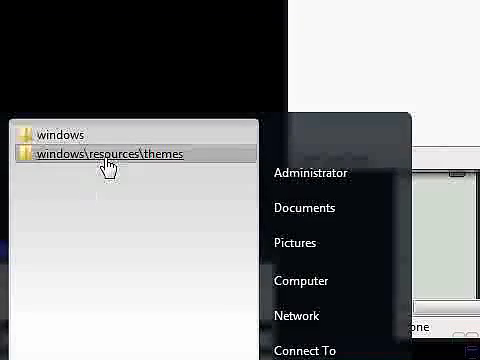
pyautogui.click(112, 152)
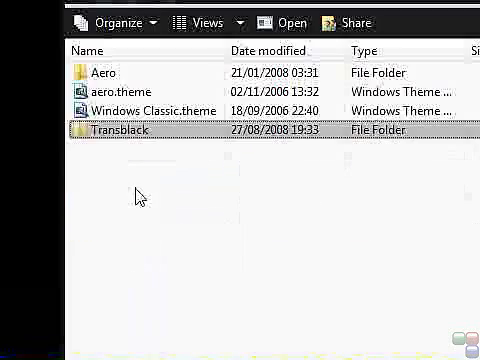
# Copy SlanXP3_Segoe UI into themes and confirm the SlanXP3 Segoe UI colour scheme.
pyautogui.scroll(-3)
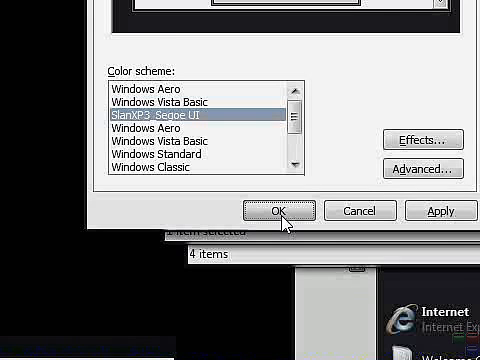
pyautogui.click(272, 210)
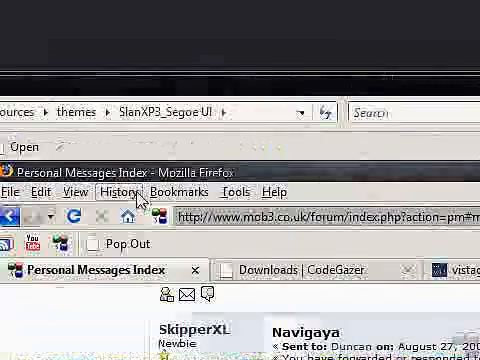
pyautogui.scroll(-3)
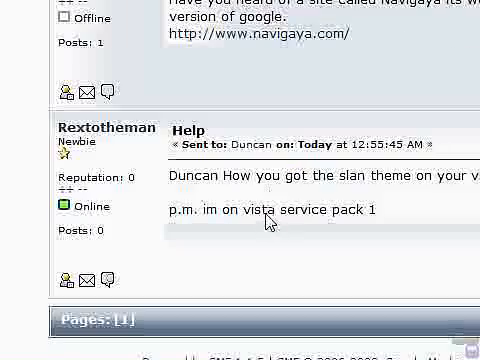